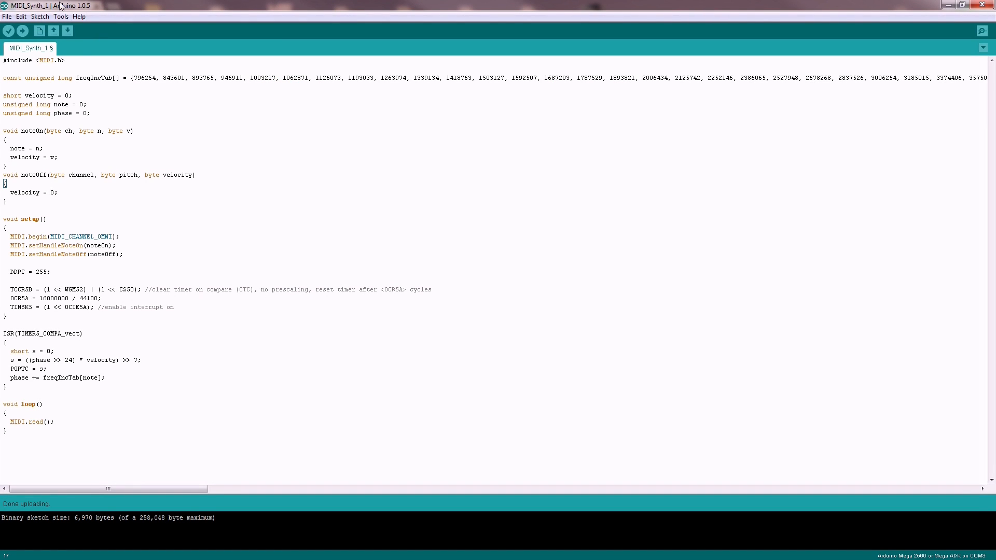
left_click(40, 16)
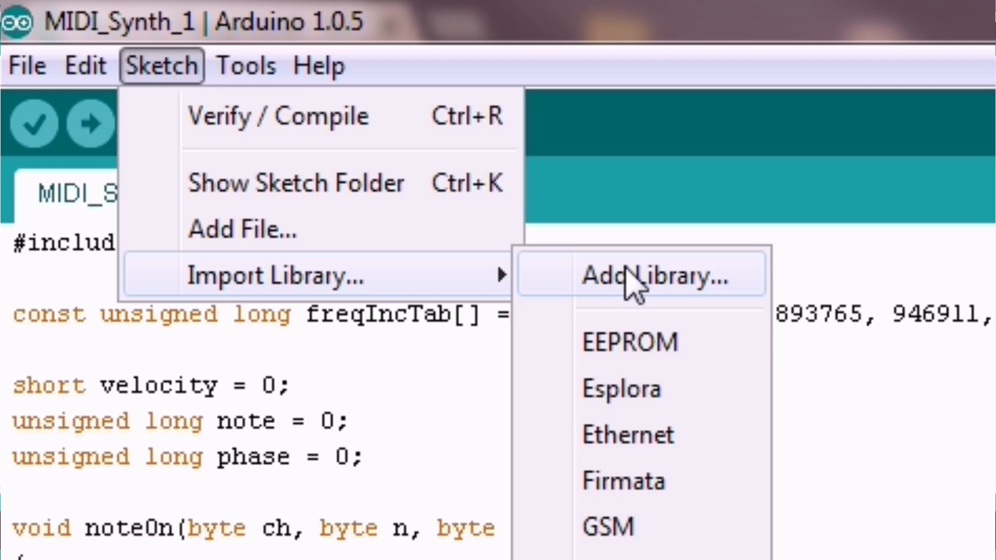
left_click(642, 275)
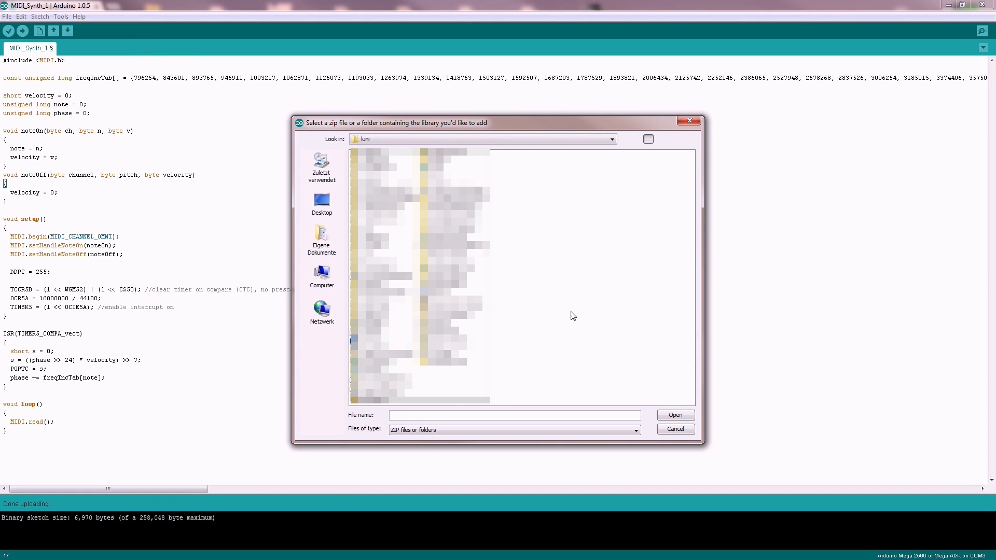
left_click(674, 429)
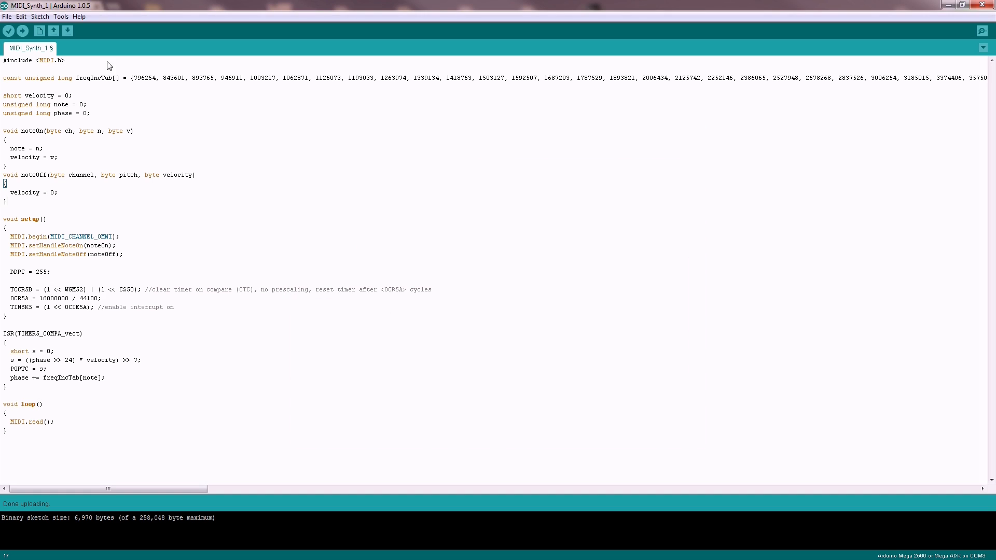
mouse_move(68, 66)
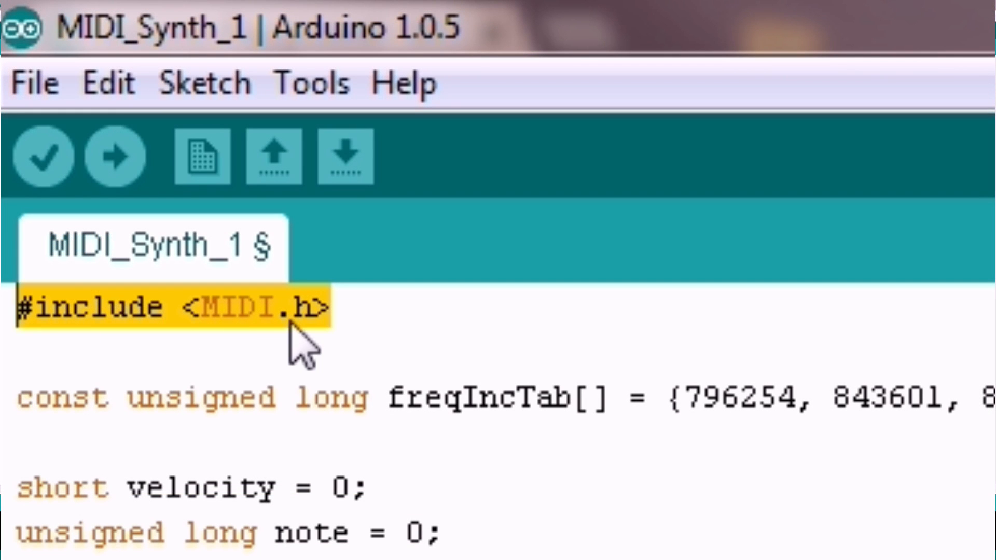
mouse_move(228, 463)
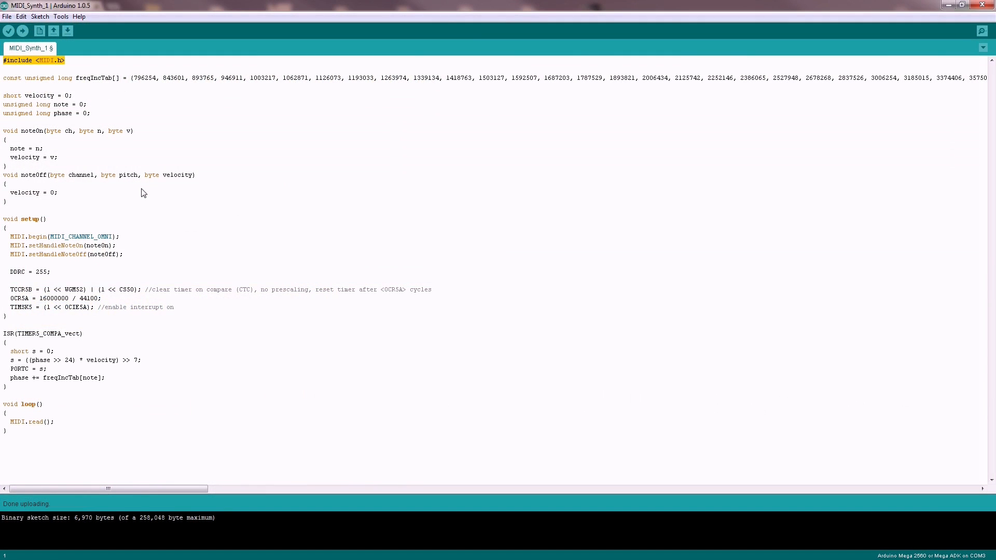
mouse_move(122, 433)
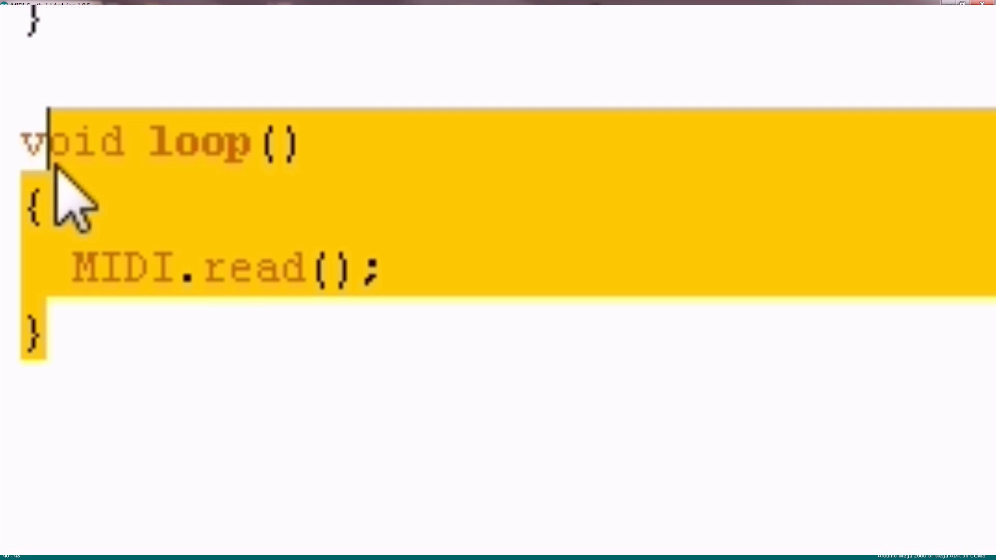
left_click(342, 267)
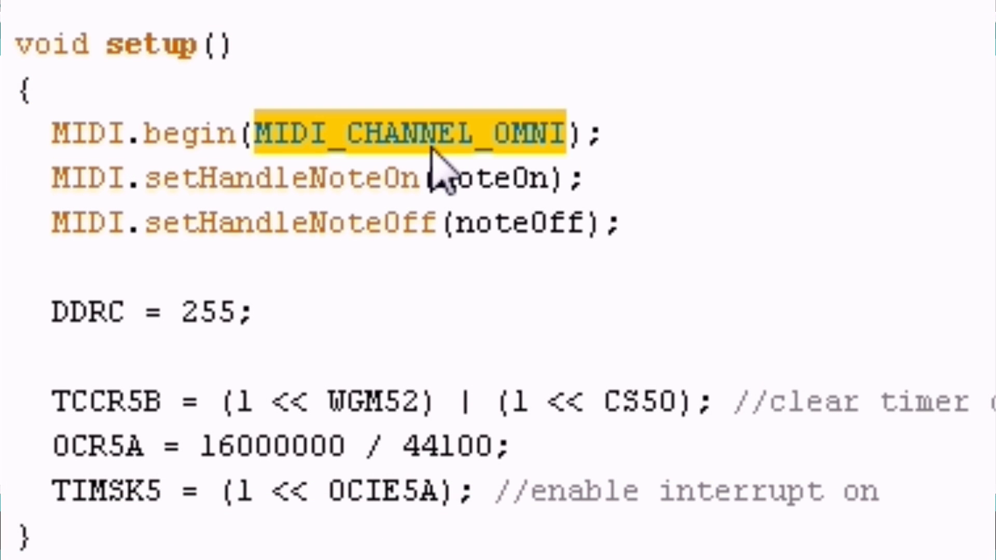
left_click(60, 178)
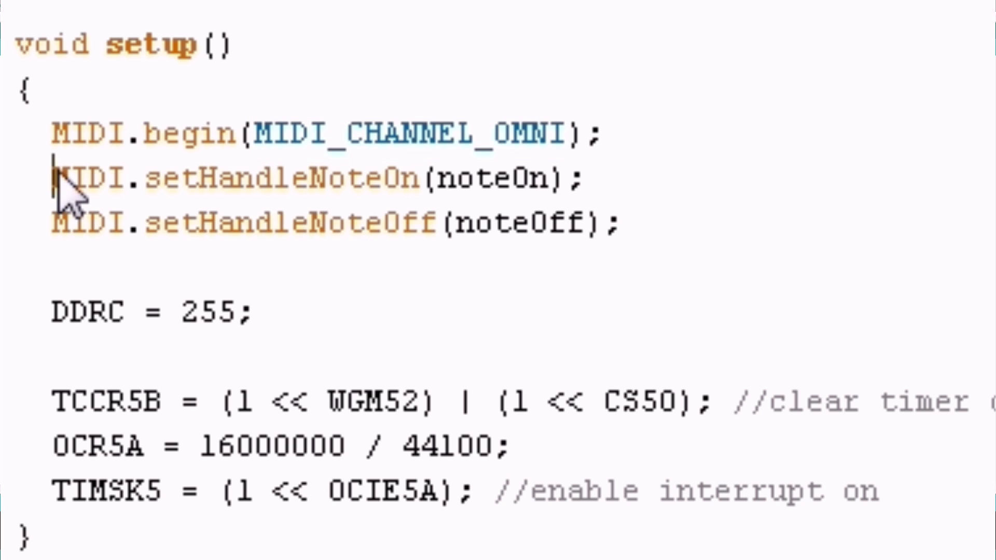
left_click_drag(60, 178, 619, 223)
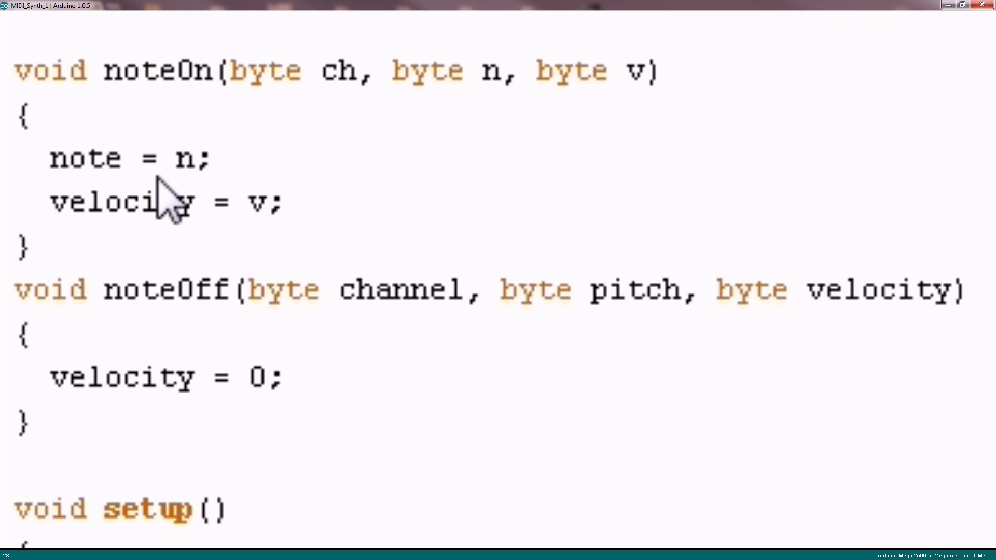
double_click(184, 157)
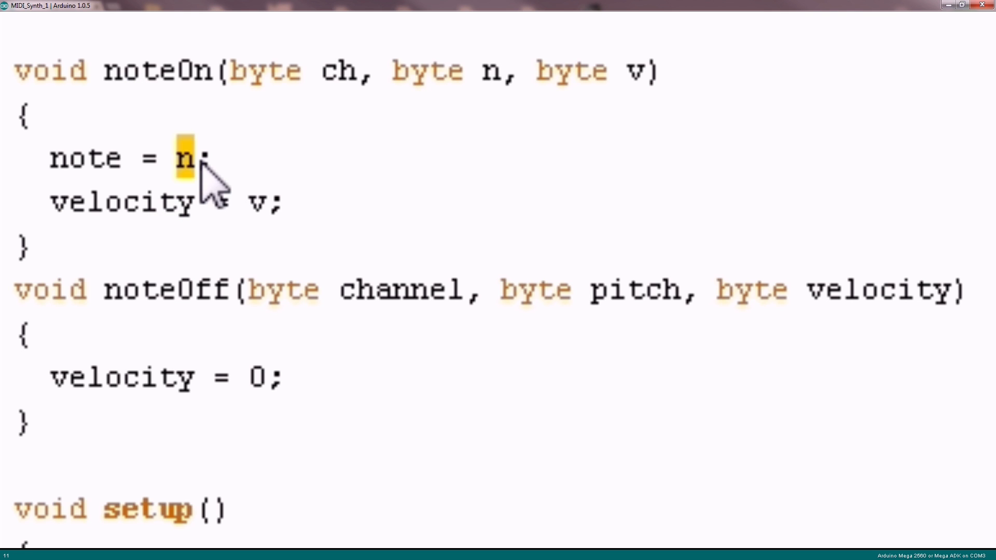
double_click(257, 202)
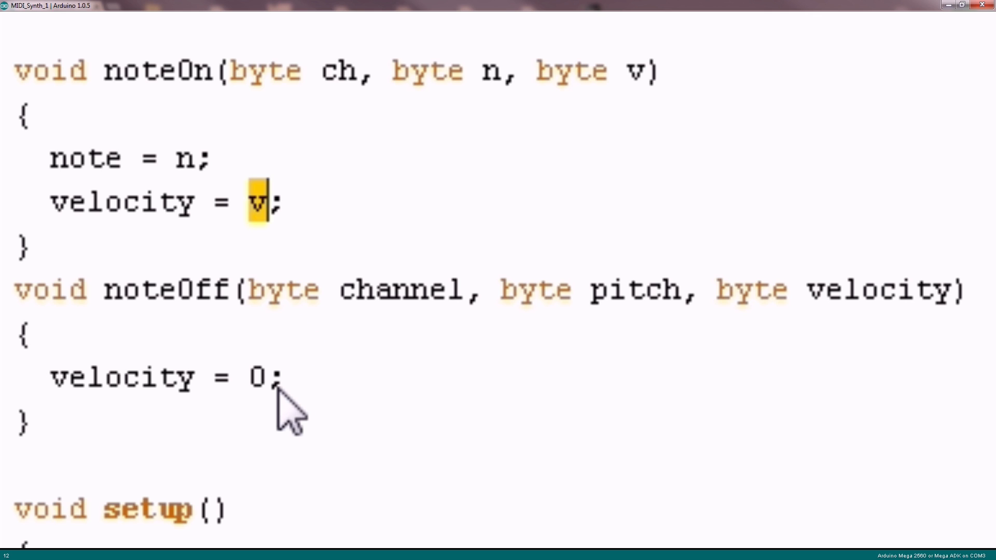
double_click(258, 375)
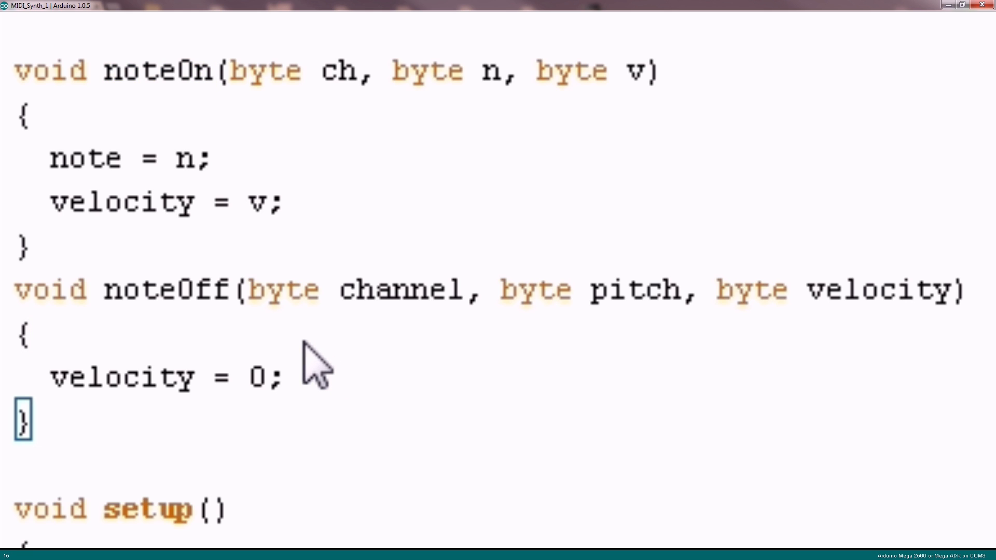
double_click(134, 70)
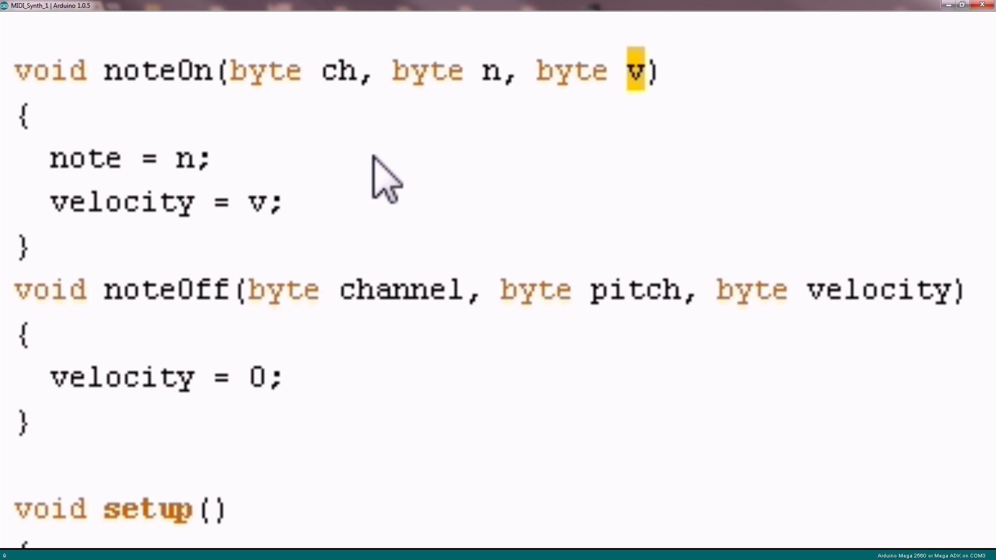
mouse_move(419, 190)
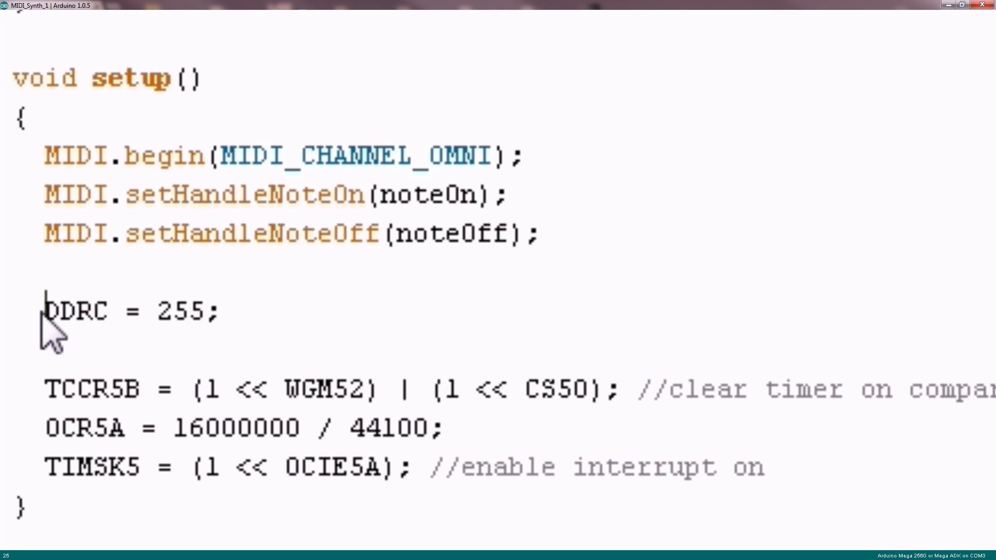
left_click_drag(48, 311, 235, 311)
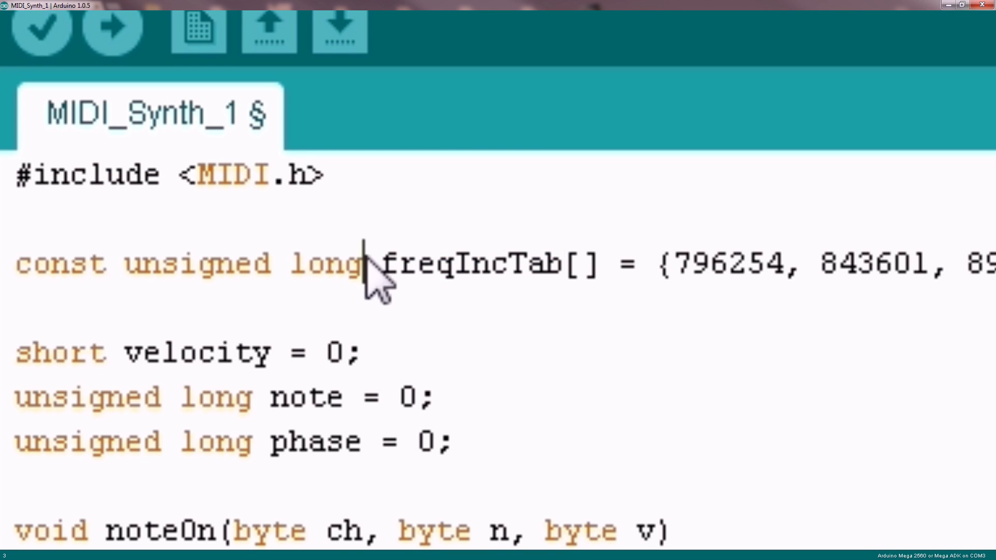
double_click(323, 263)
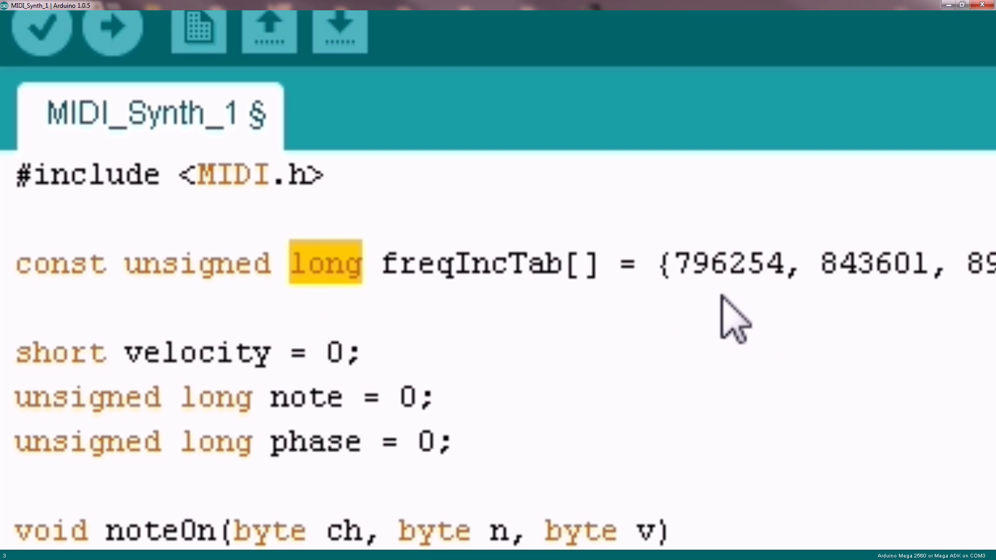
mouse_move(676, 302)
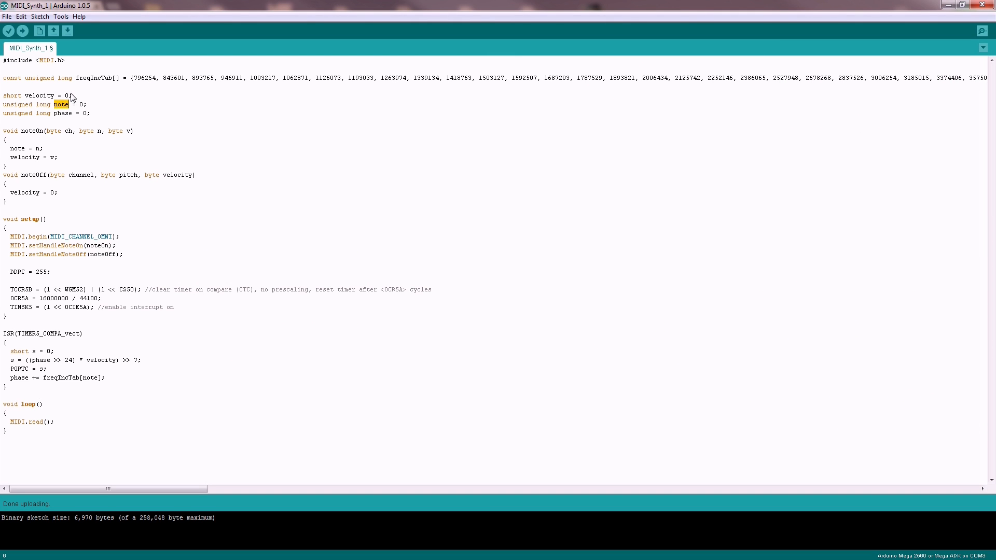
double_click(38, 96)
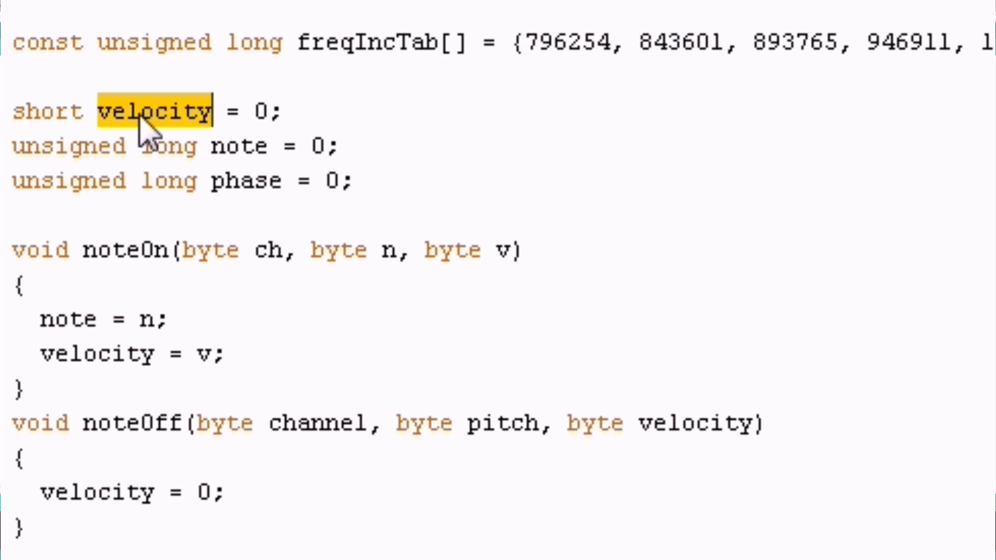
mouse_move(345, 212)
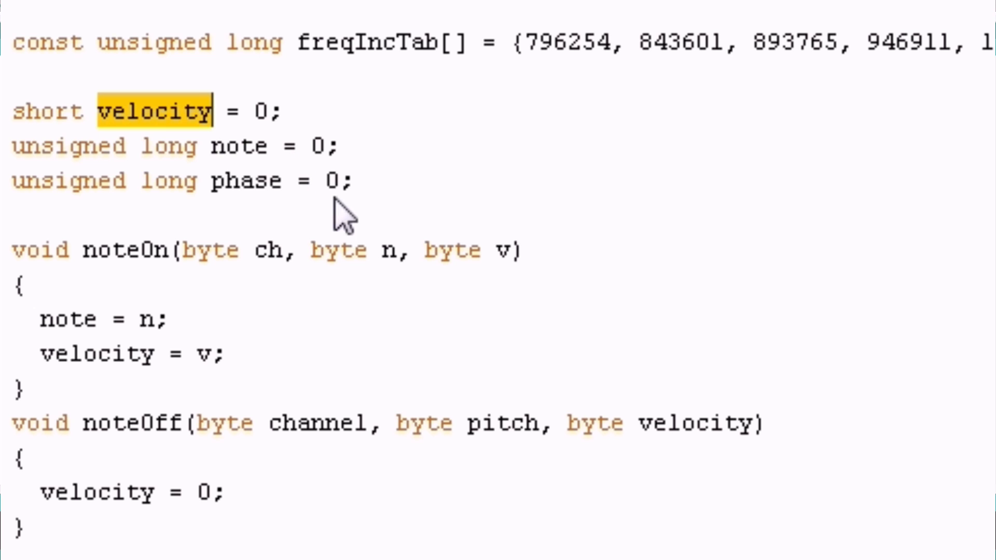
double_click(238, 147)
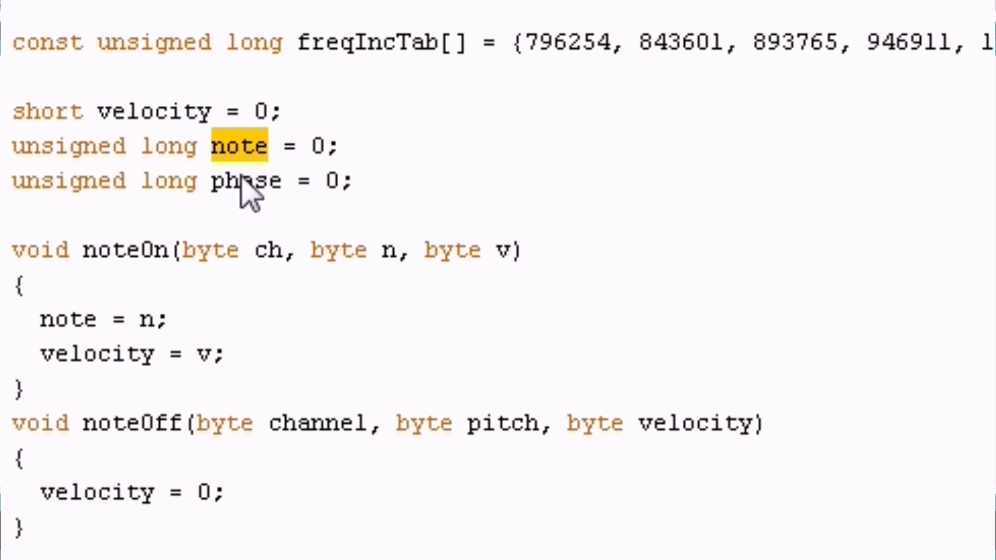
double_click(245, 181)
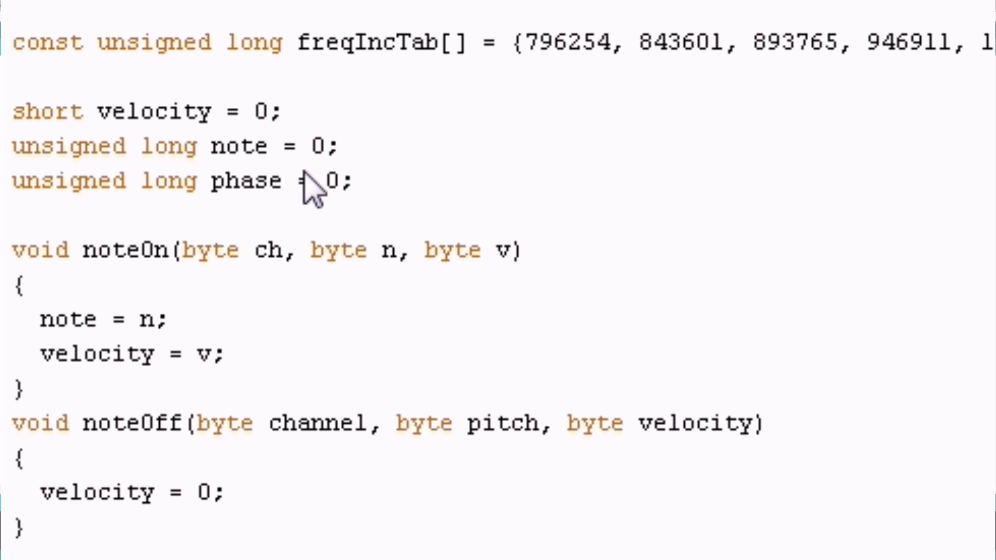
double_click(246, 181)
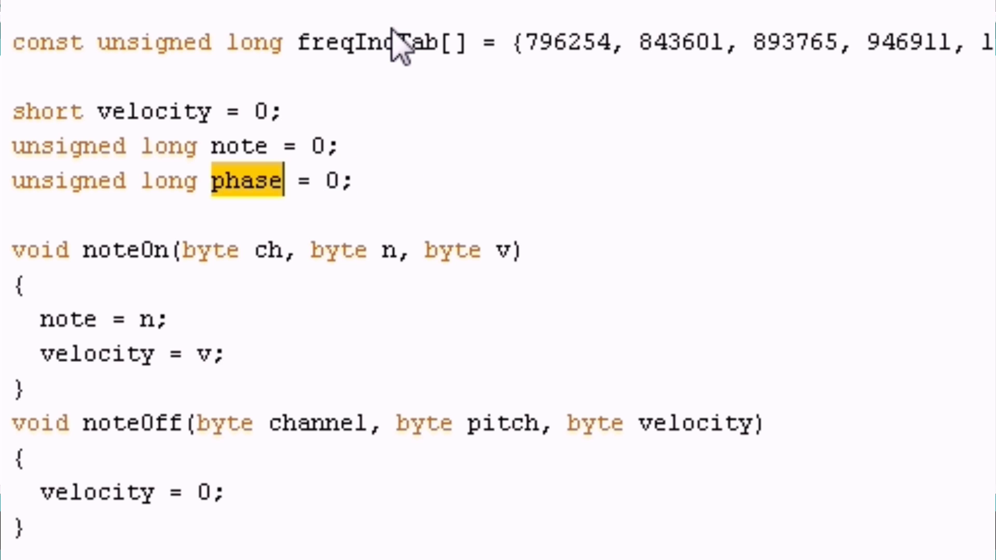
double_click(367, 42)
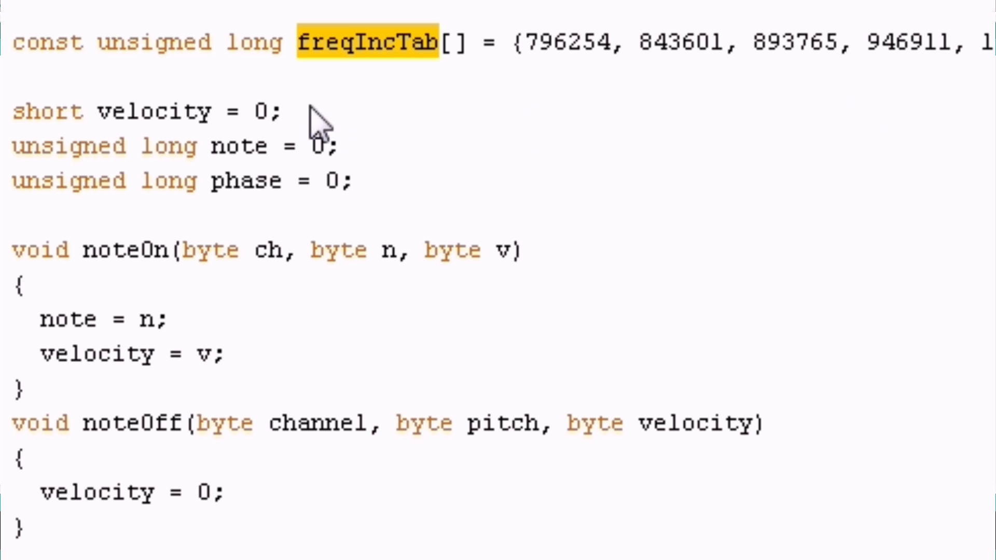
mouse_move(276, 162)
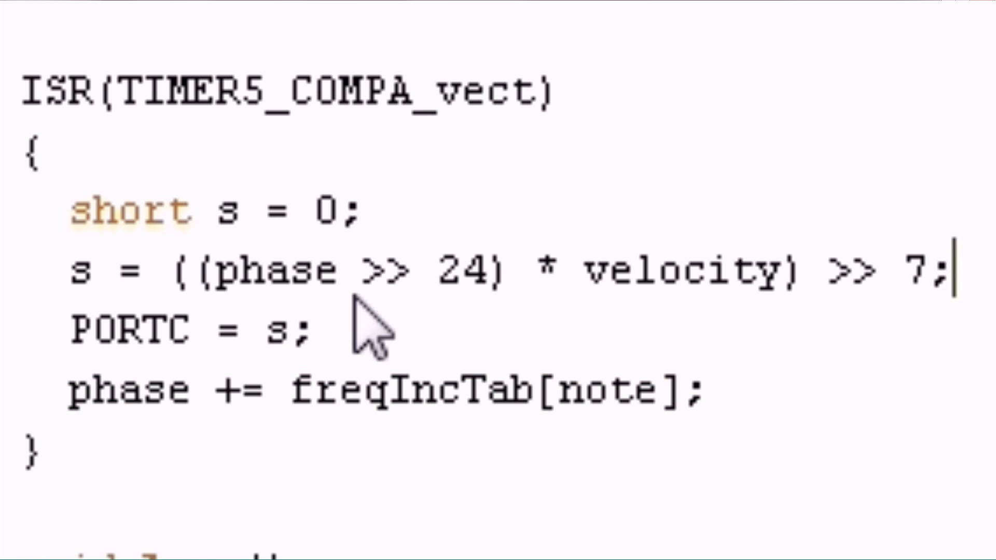
double_click(276, 270)
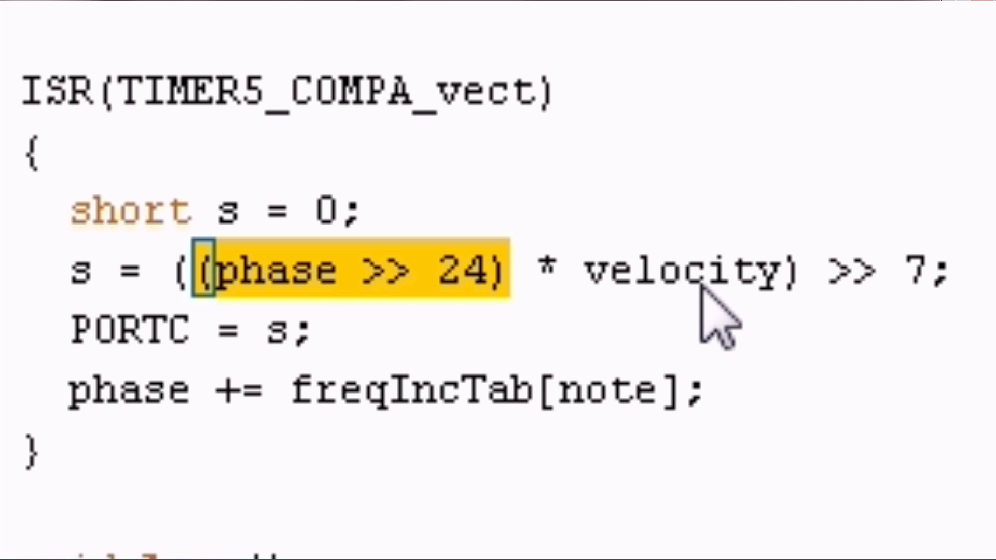
double_click(683, 270)
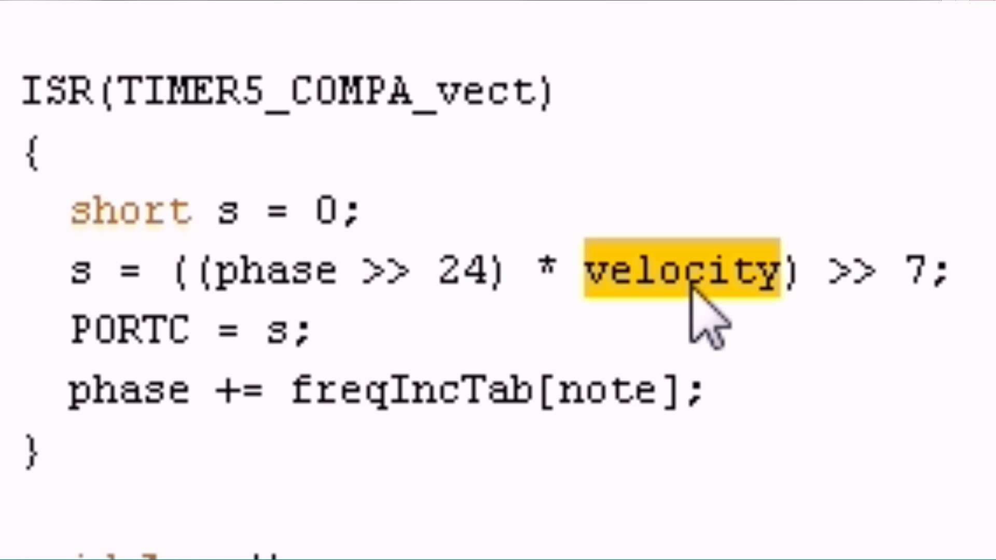
mouse_move(273, 317)
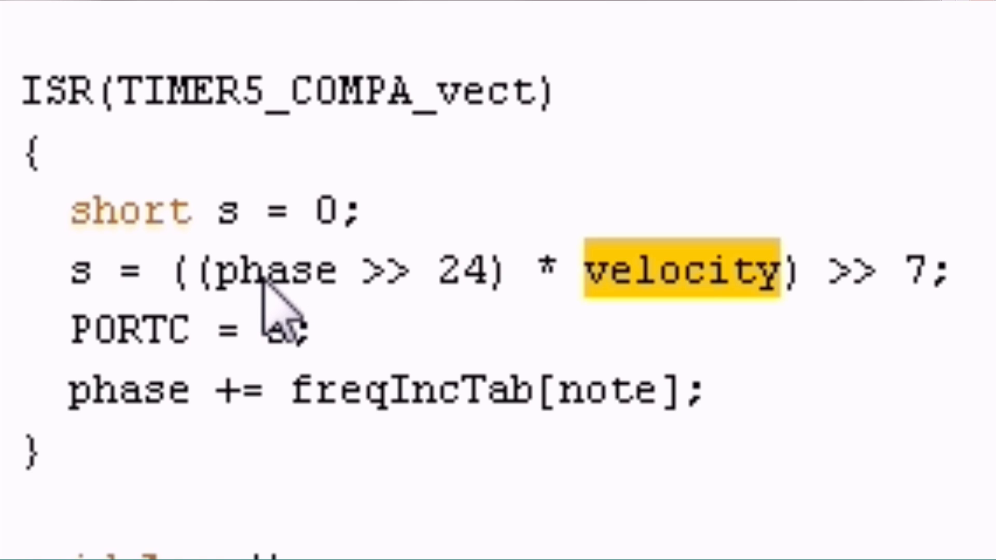
mouse_move(921, 299)
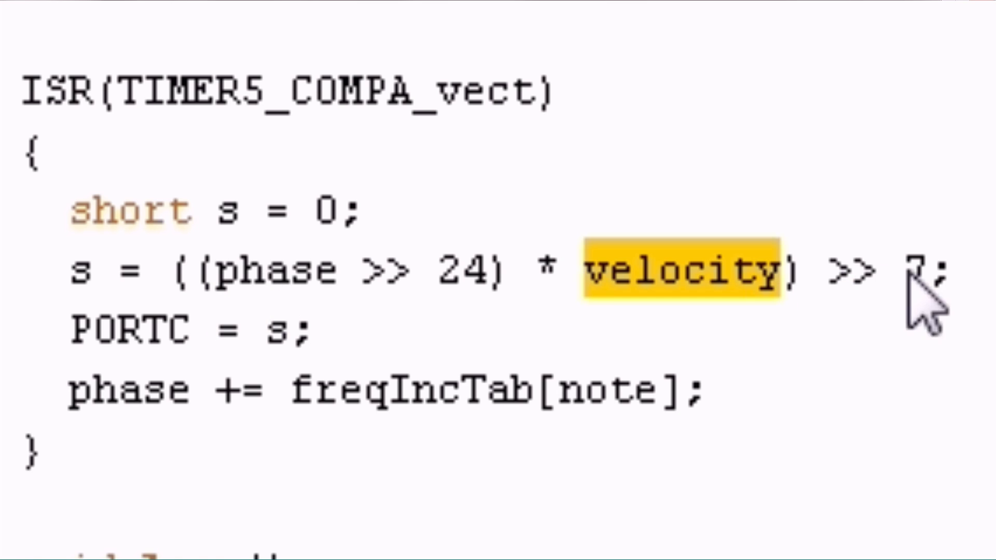
mouse_move(939, 311)
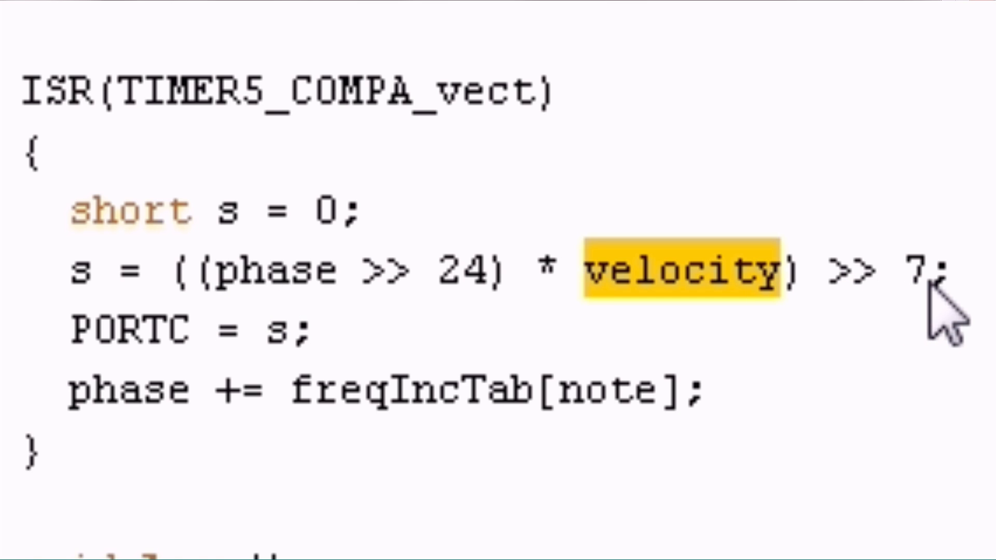